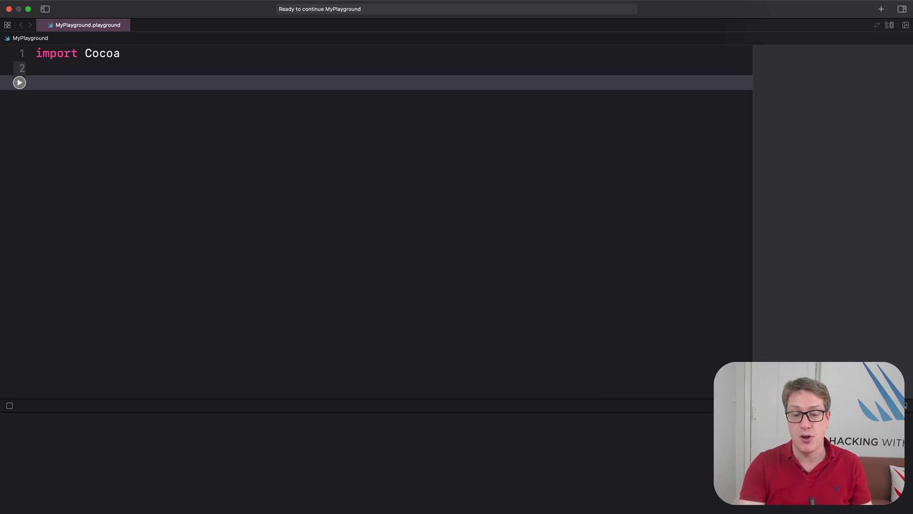
Write an Int extension with squared() returning self * self, then print wholeNumber.squared() for wholeNumber = 5.
left_click(36, 82)
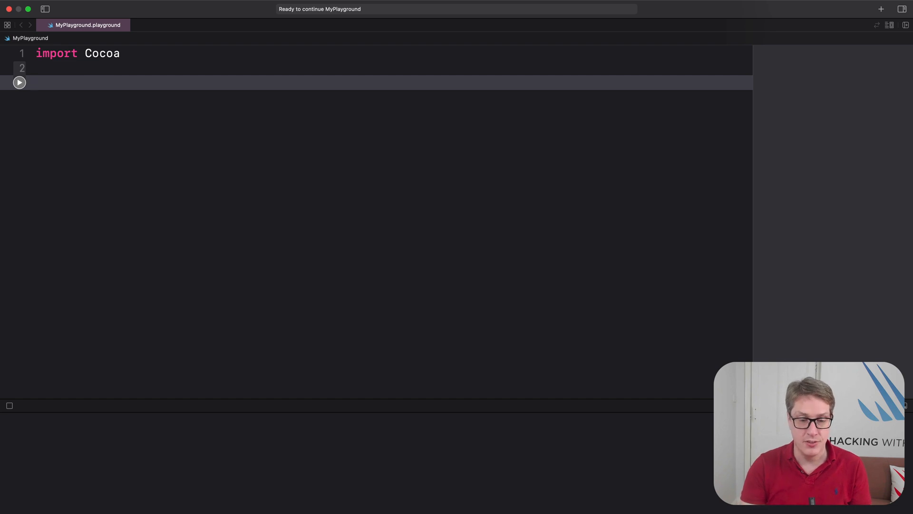
type("extension Int {")
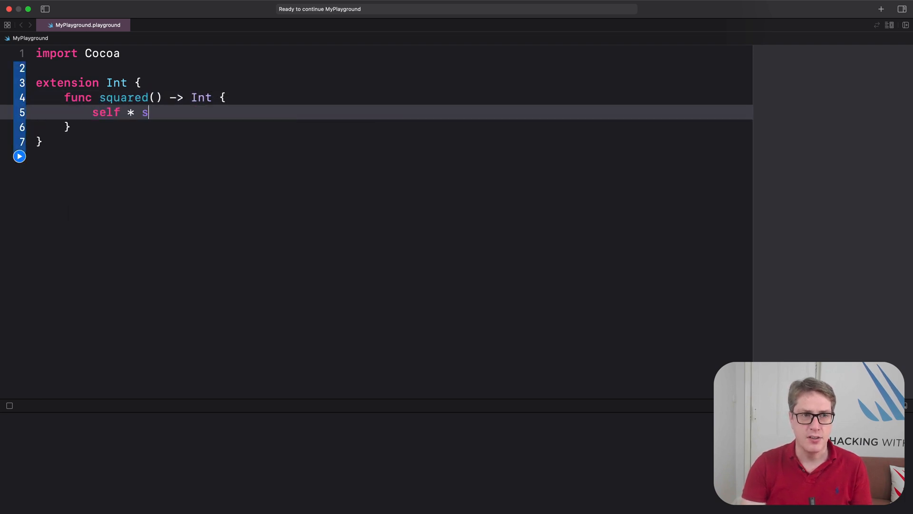
type("elf")
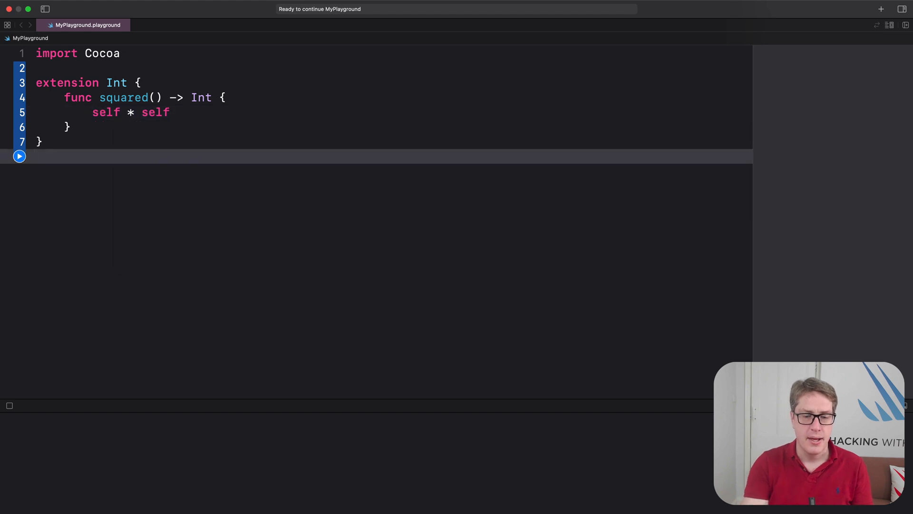
type("let whol")
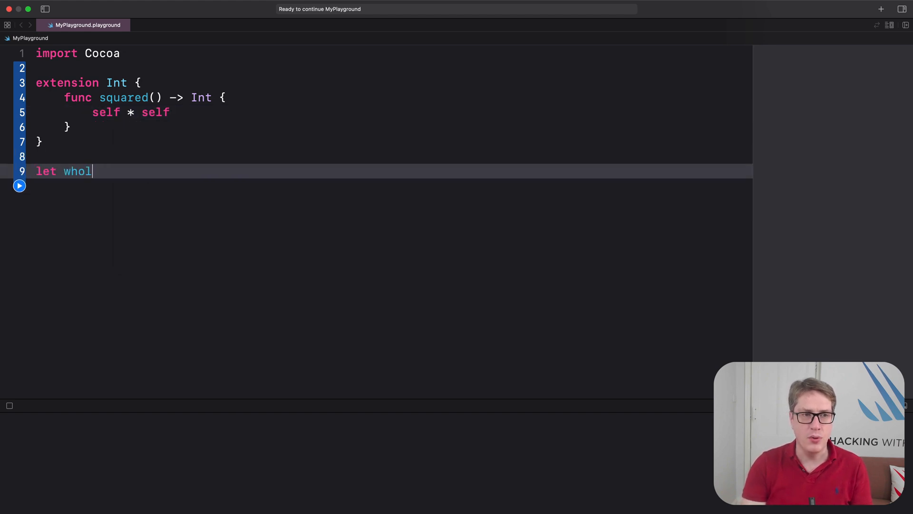
type("eNumber = 5")
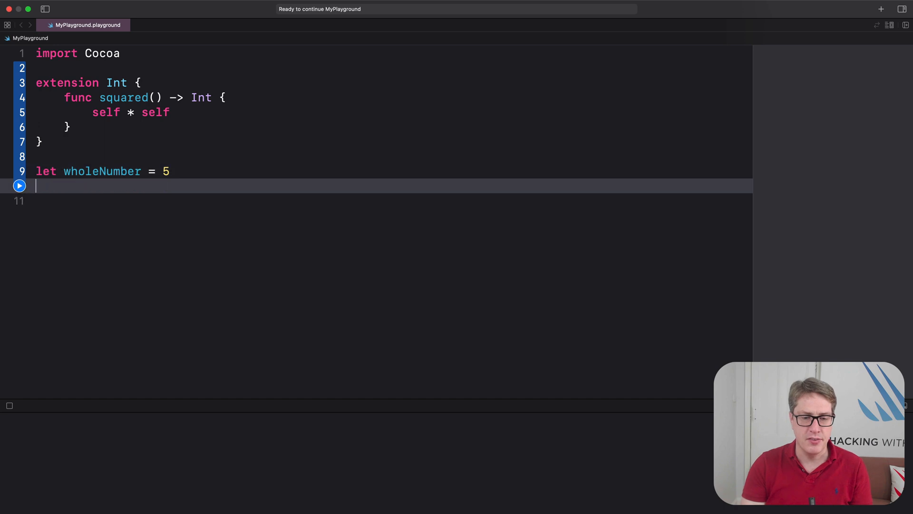
type("print(wholeNumber.")
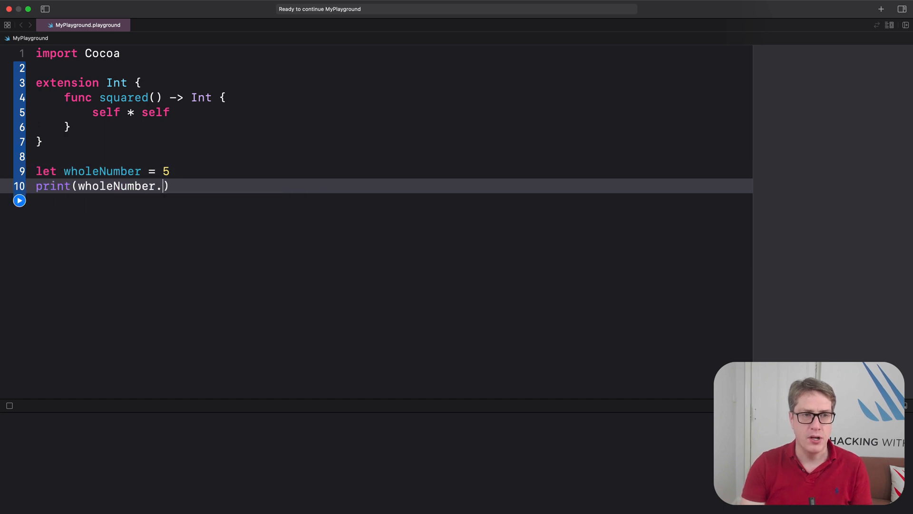
type("squared()")
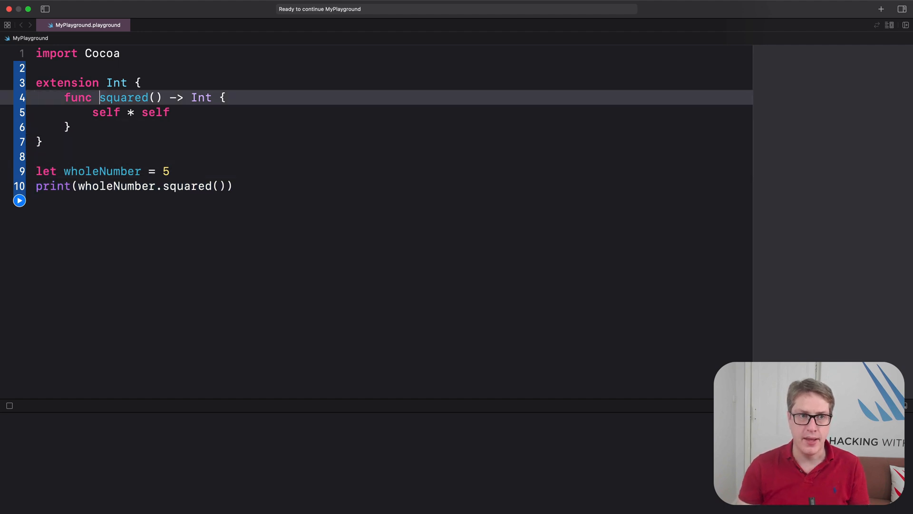
Highlight the squared method name and self in the multiplication to explain them.
double_click(124, 97)
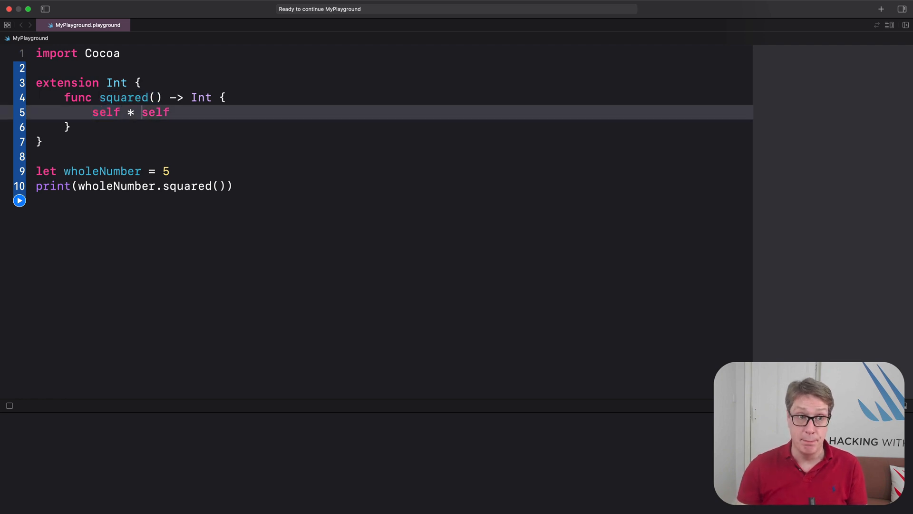
double_click(155, 113)
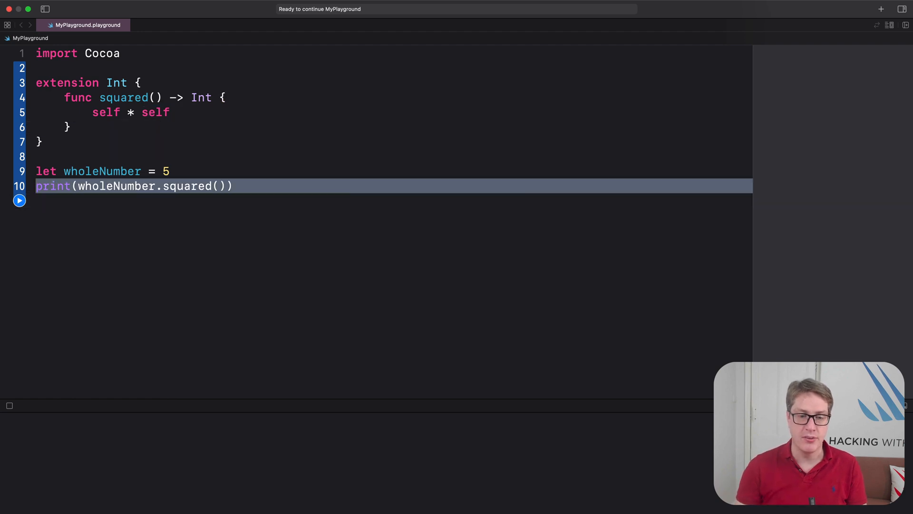
Run the playground to see 25, then select Int in the extension declaration.
left_click(19, 200)
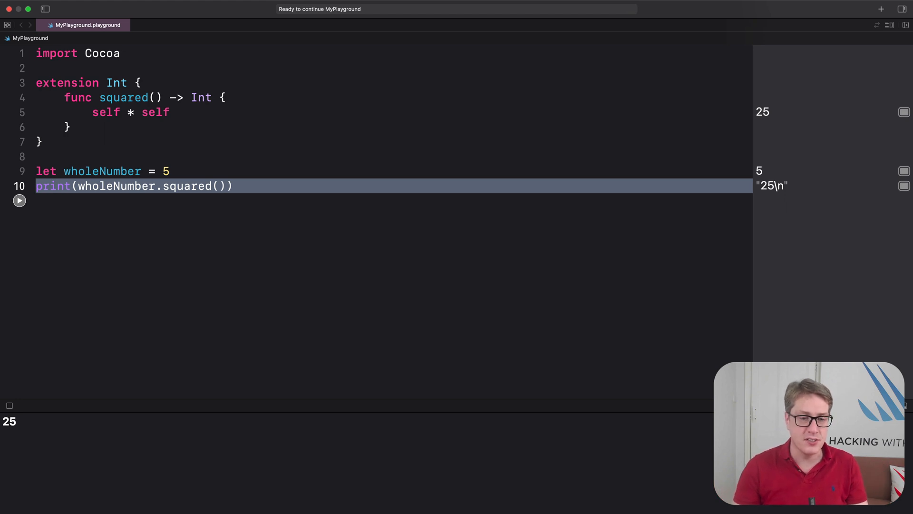
double_click(116, 82)
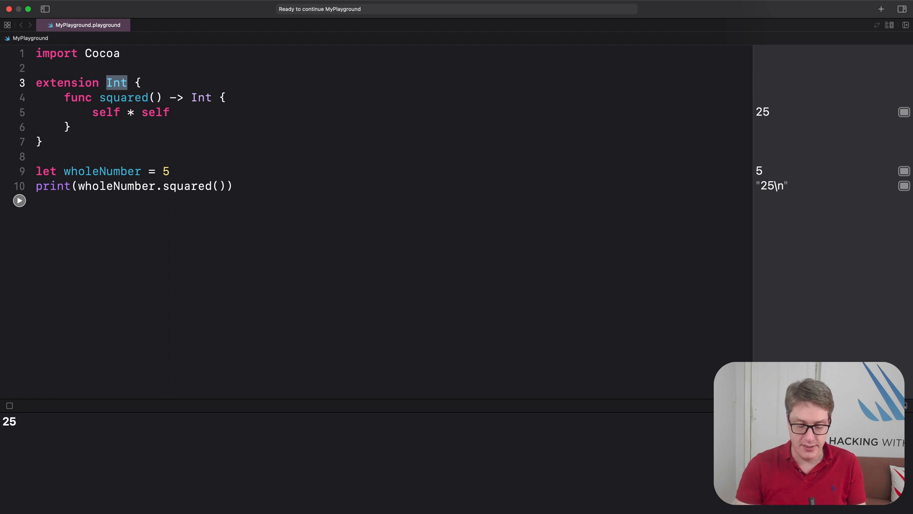
Extend Numeric instead of Int, then select the Int return type flagged by the conversion error.
type("Numeric")
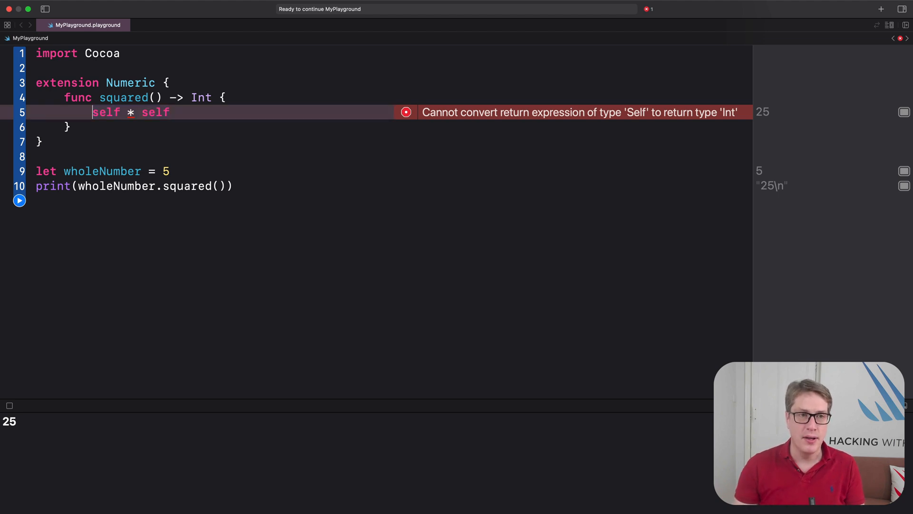
double_click(106, 112)
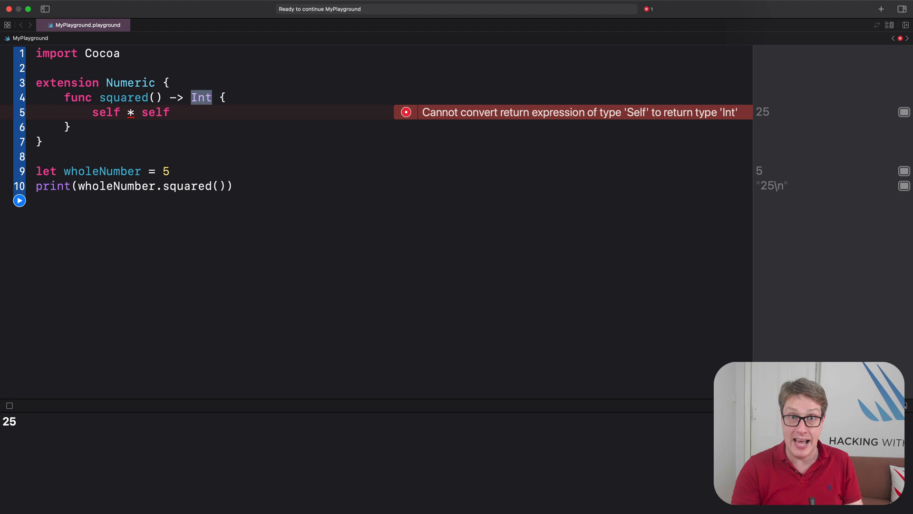
Change squared() to return Self, then highlight squared, Self and the squared() call to explain the fix.
type("Self")
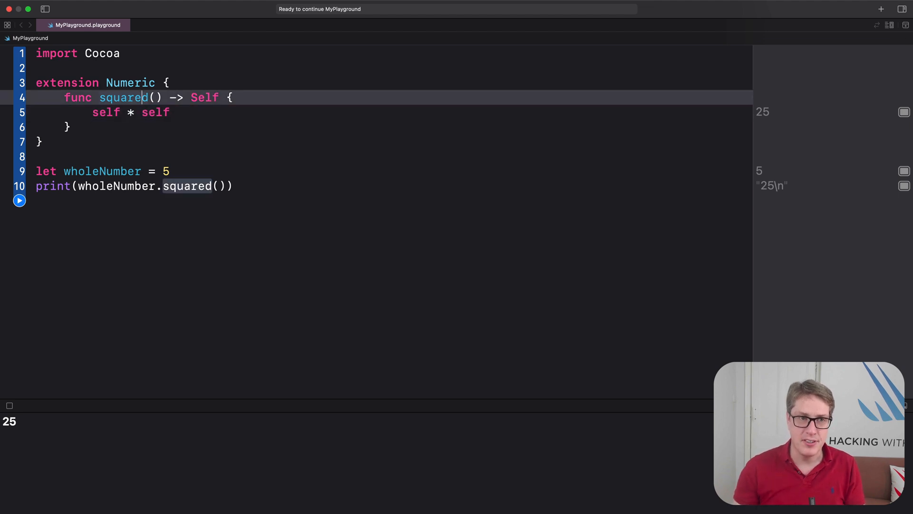
double_click(204, 97)
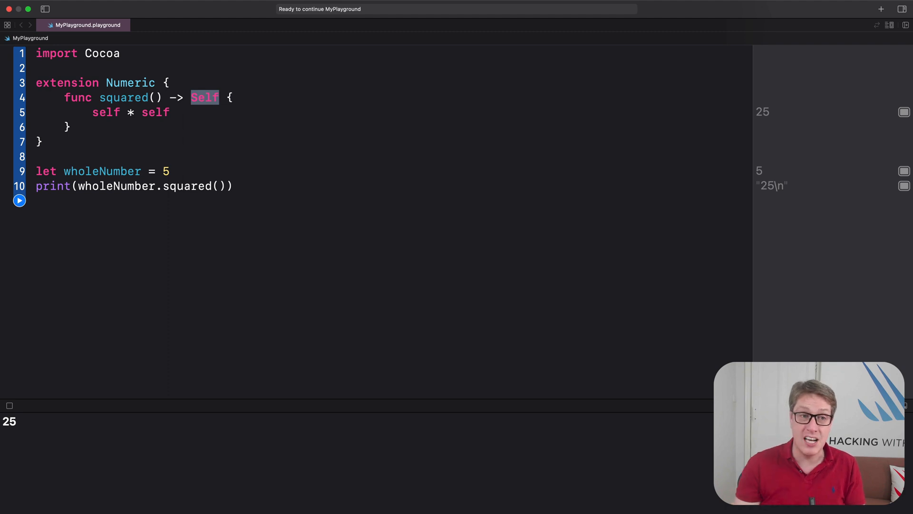
double_click(155, 112)
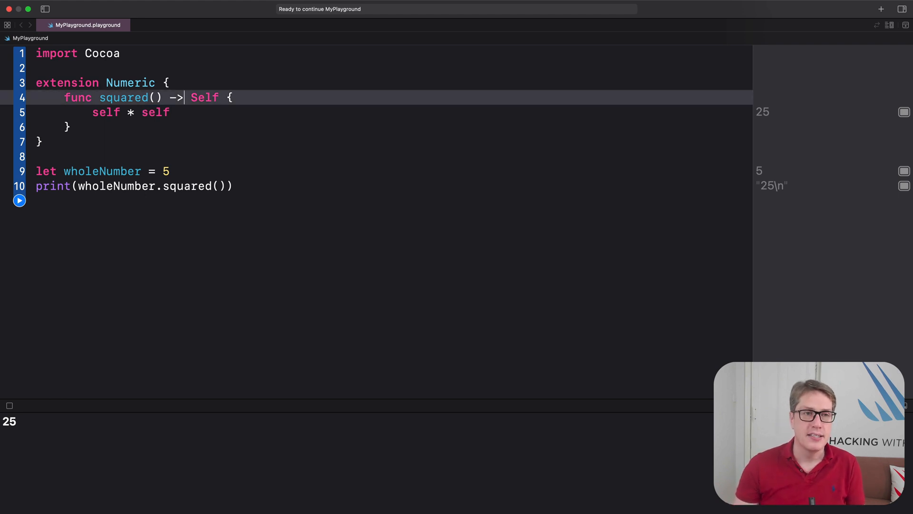
double_click(203, 97)
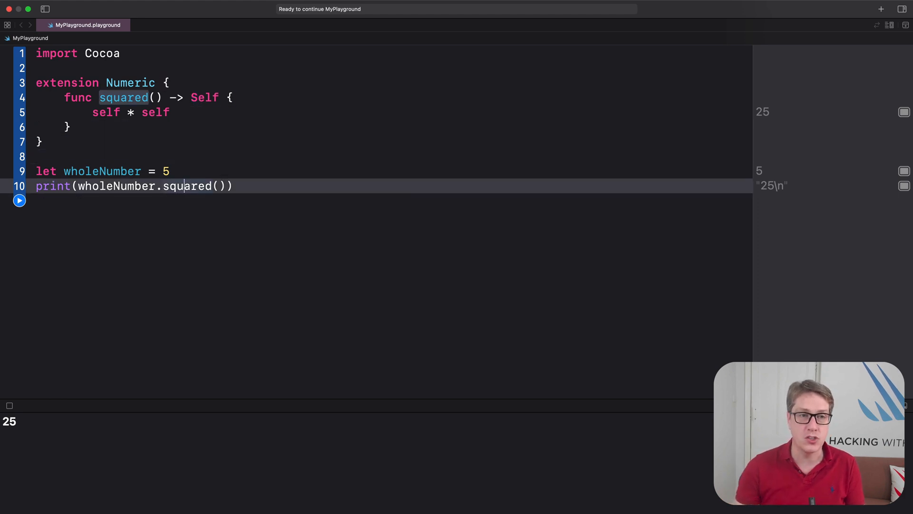
double_click(187, 185)
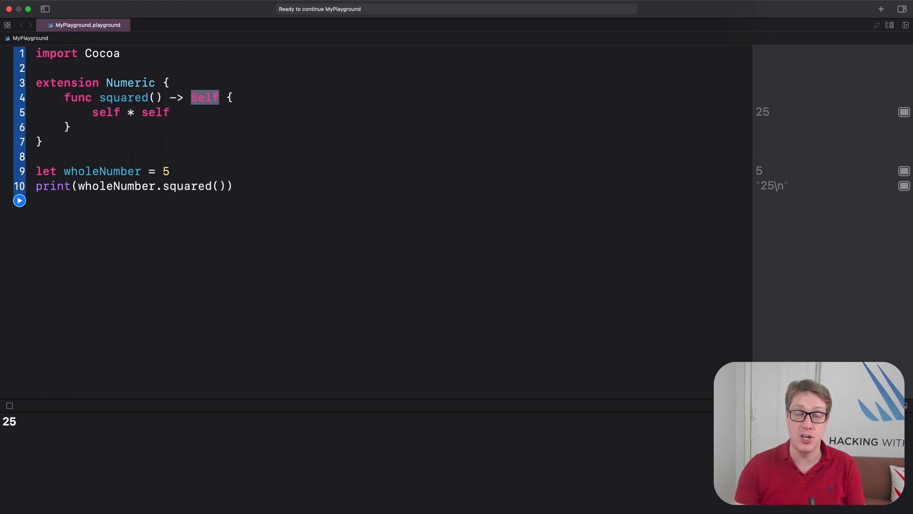
left_click_drag(192, 97, 169, 112)
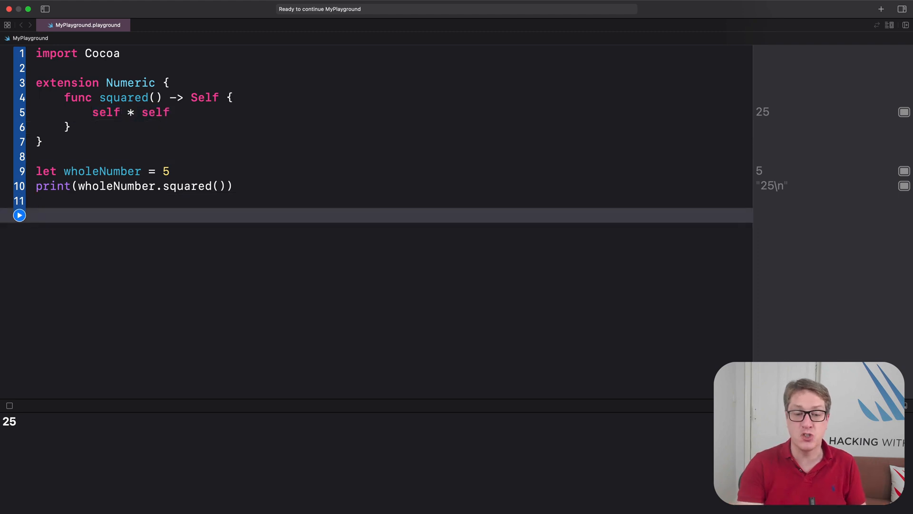
Declare an Equatable User struct with a name String property.
left_click(38, 216)
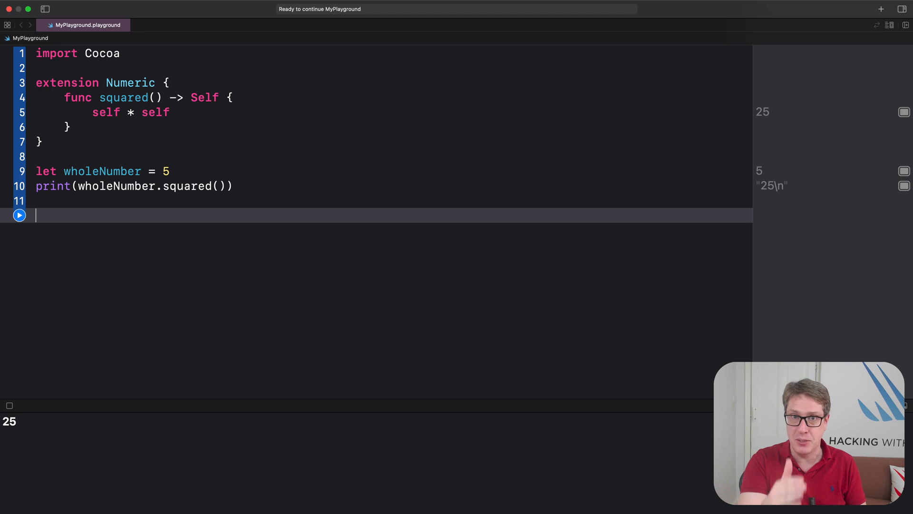
key("Return")
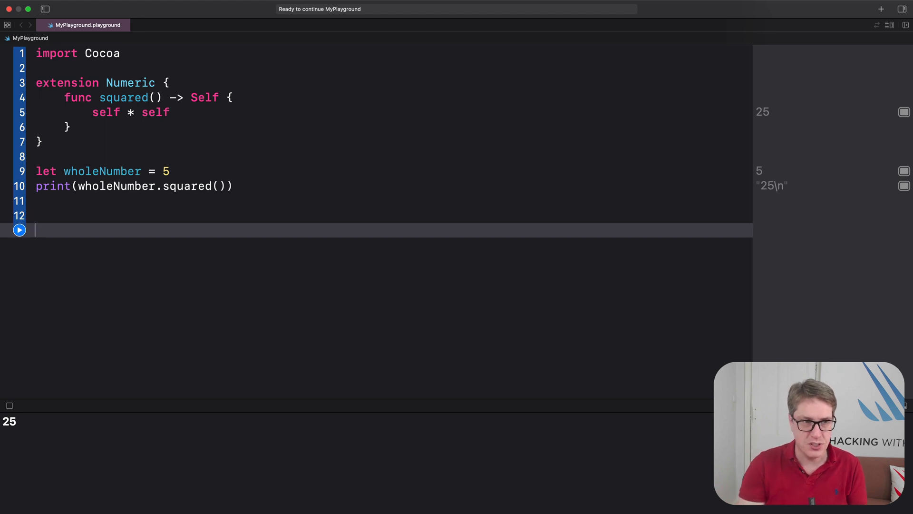
type("struct User: Equatable {")
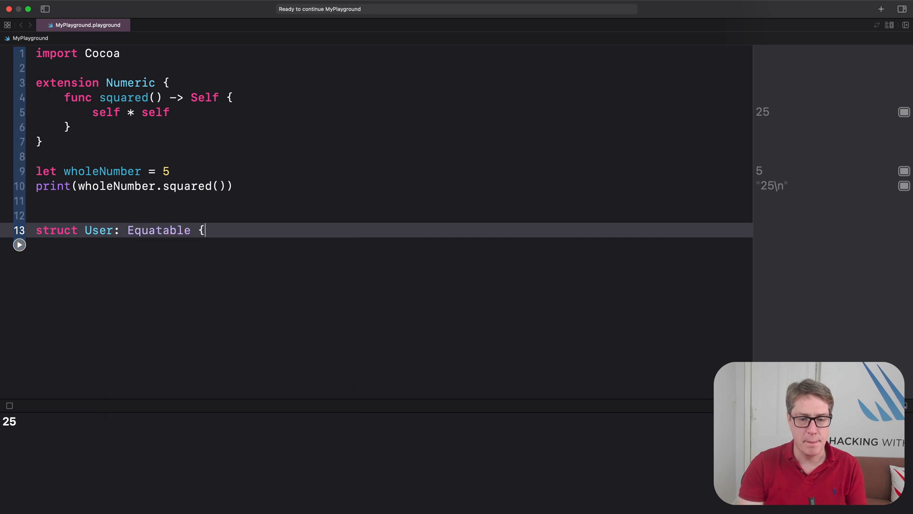
type("let name: String")
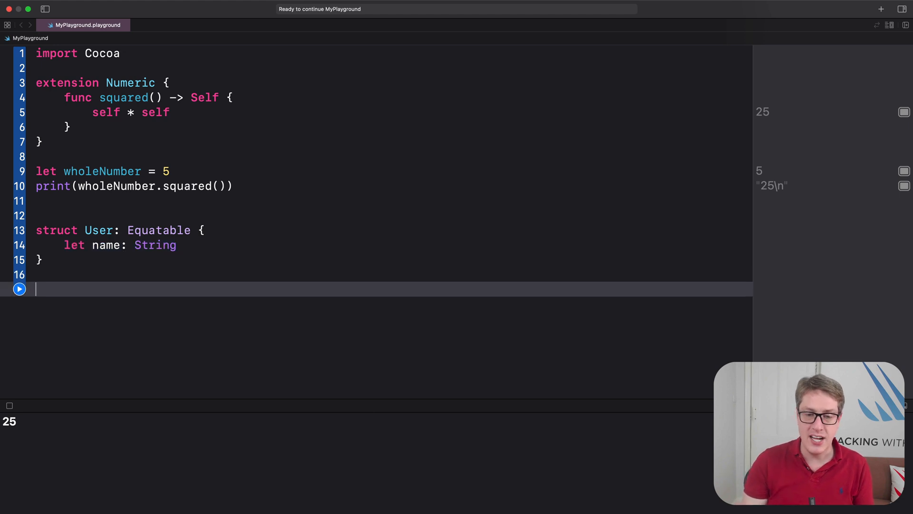
Create users Link and Zelda and print user1 == user2 and user1 != user2.
type("let us")
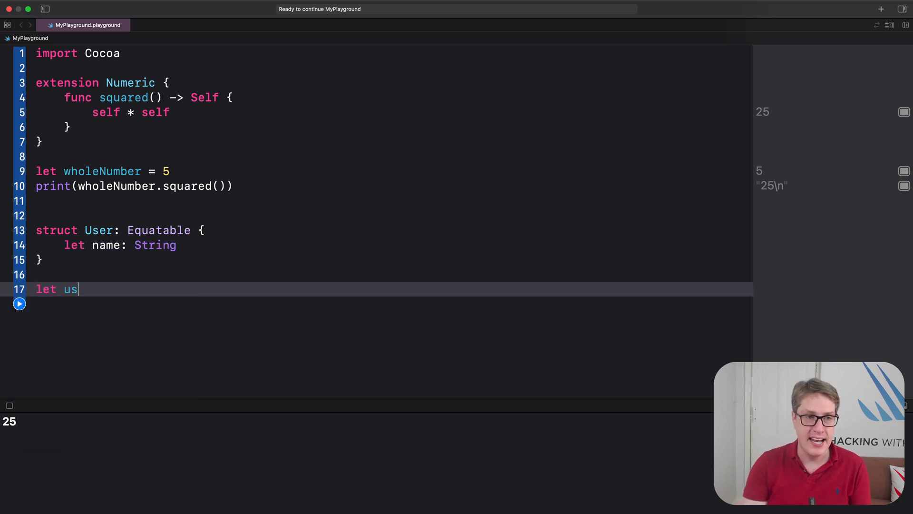
type("er1 =")
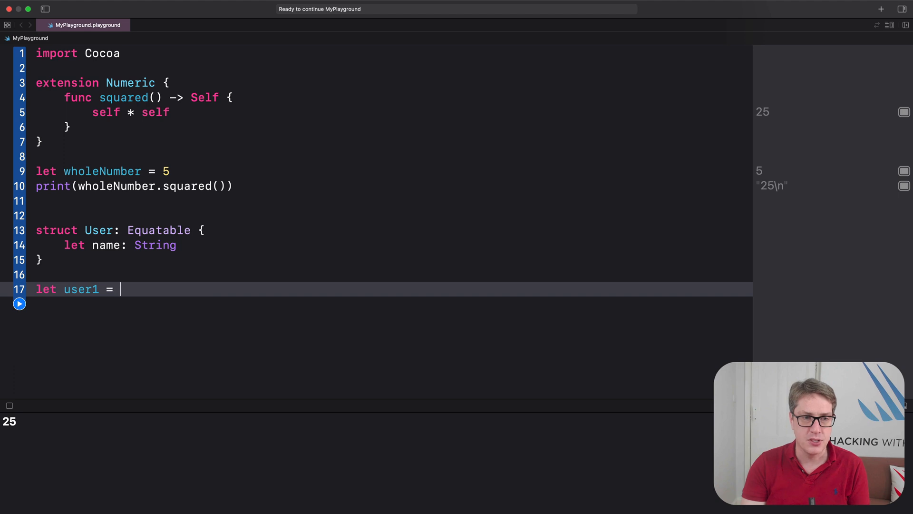
type("User(name: \"Link")
type("let user2 = User(")
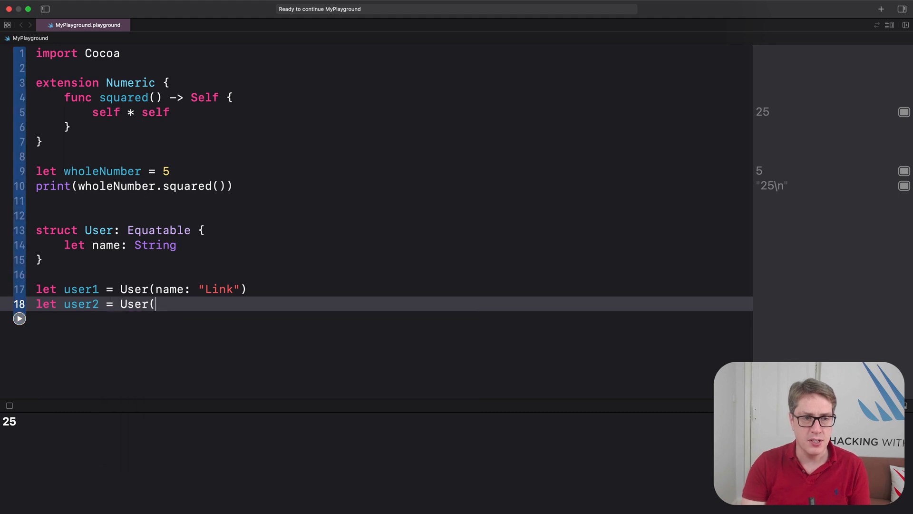
type("name: \"Zelda\")")
type("pr")
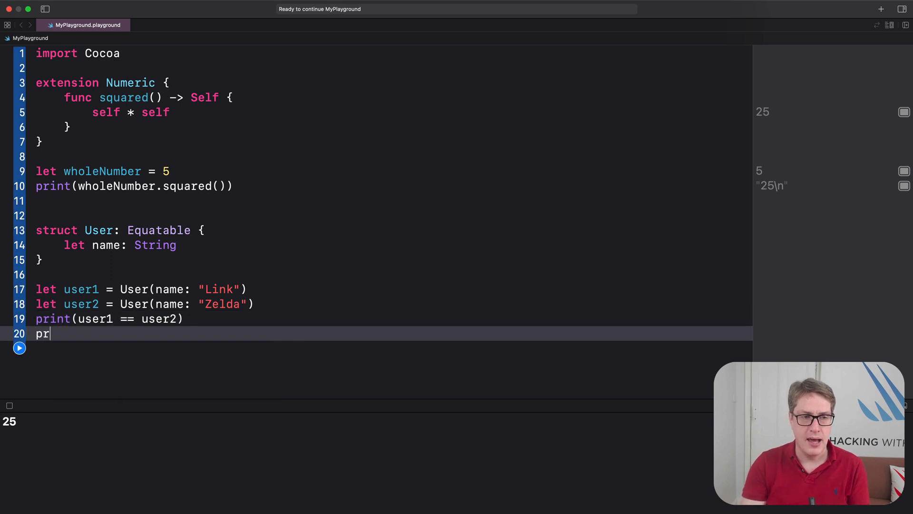
type("iont(user1)")
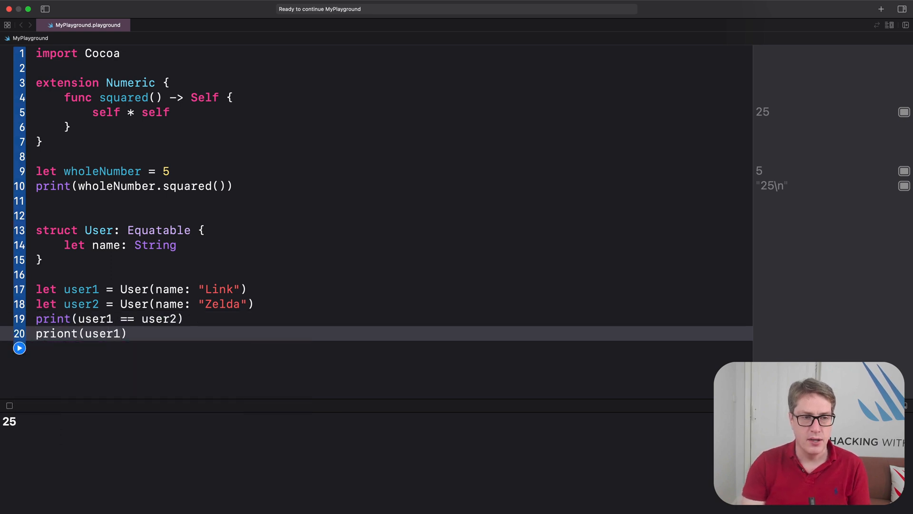
type("print(user1 != user2")
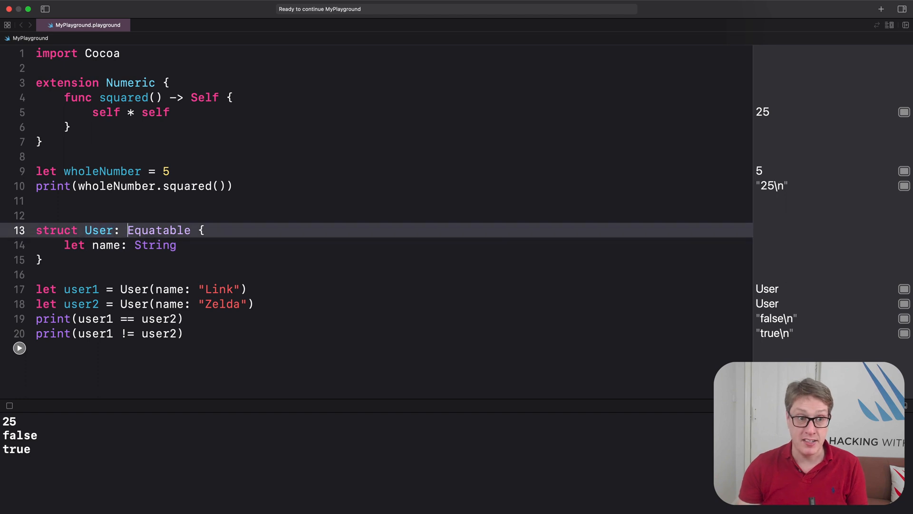
double_click(159, 229)
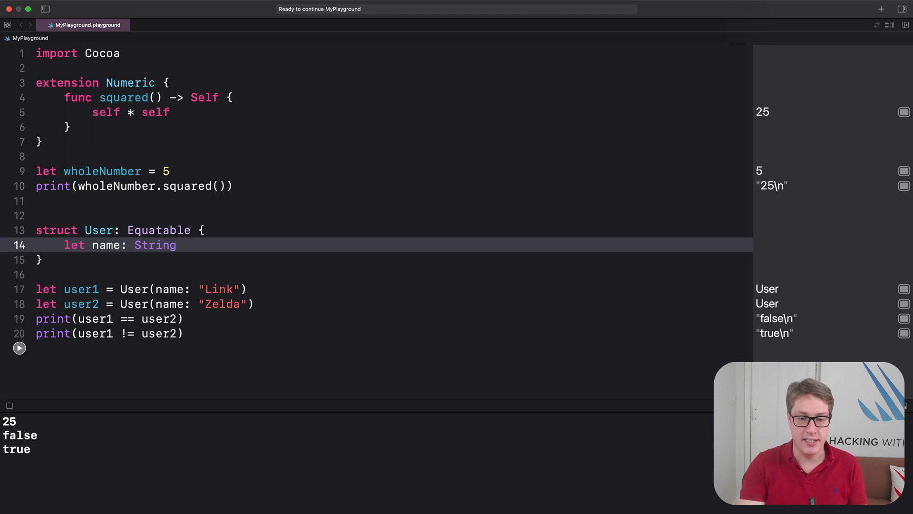
Add Comparable to User's conformances and make room below the struct.
type(",")
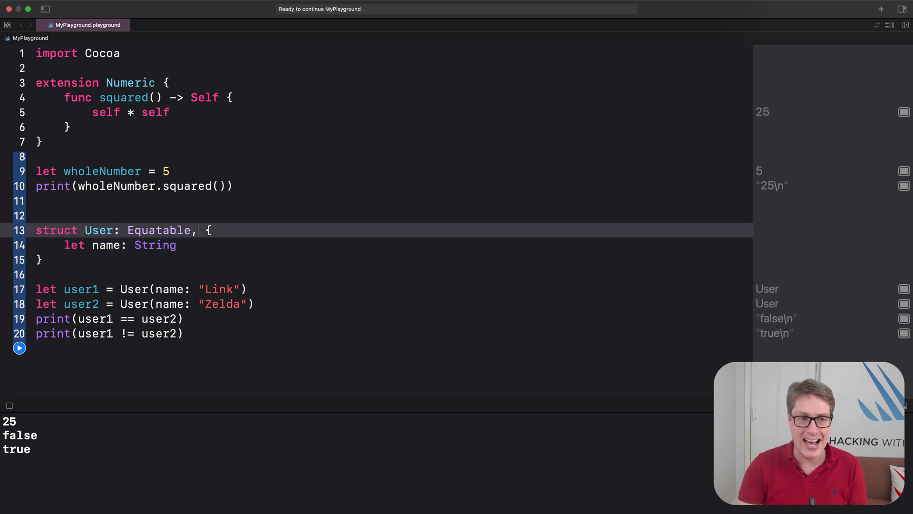
type("Comparable")
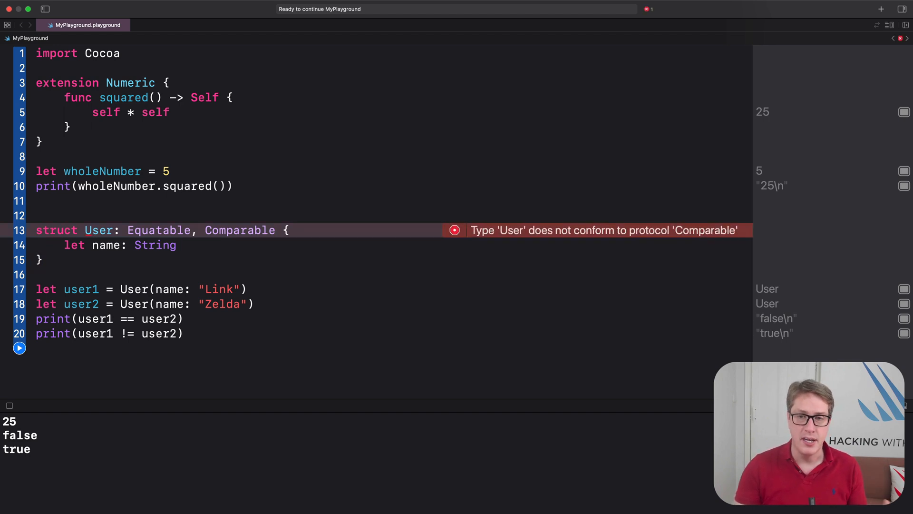
left_click(454, 229)
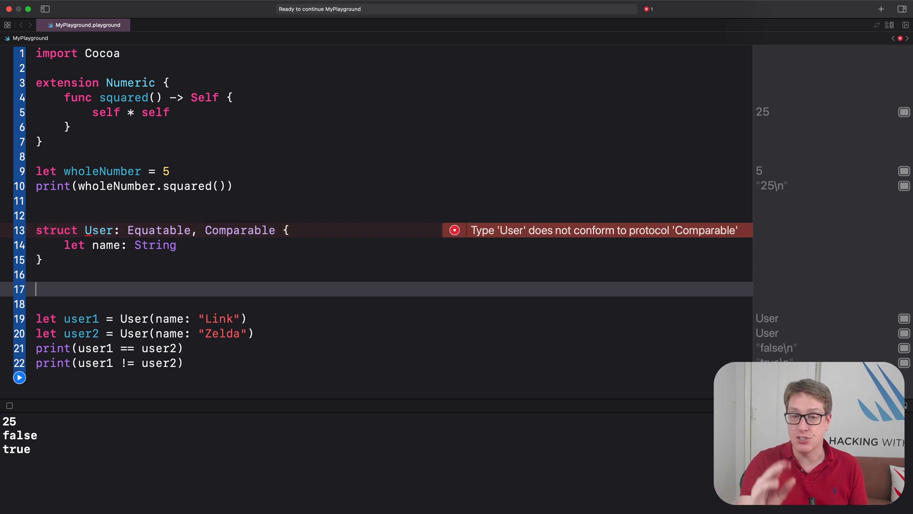
Write func <(lhs: User, rhs: User) -> Bool returning lhs.name < rhs.name inside User.
type("func <")
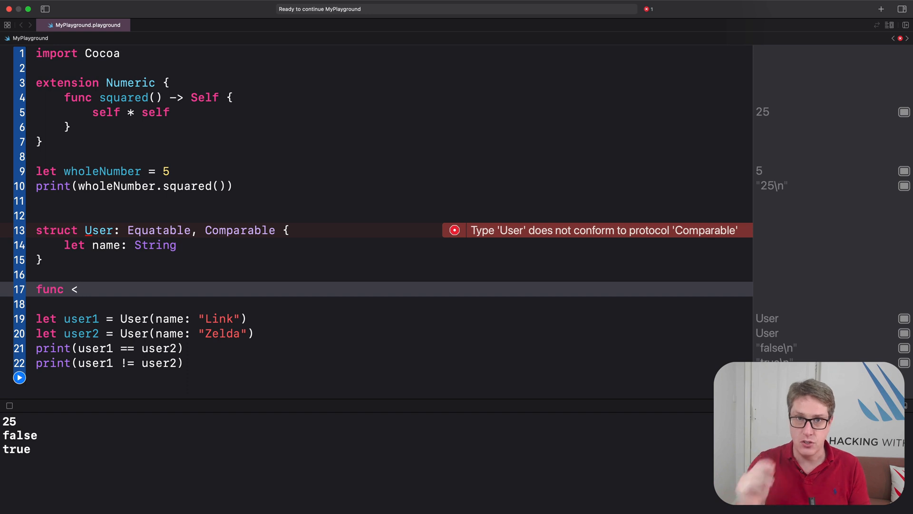
type("(l")
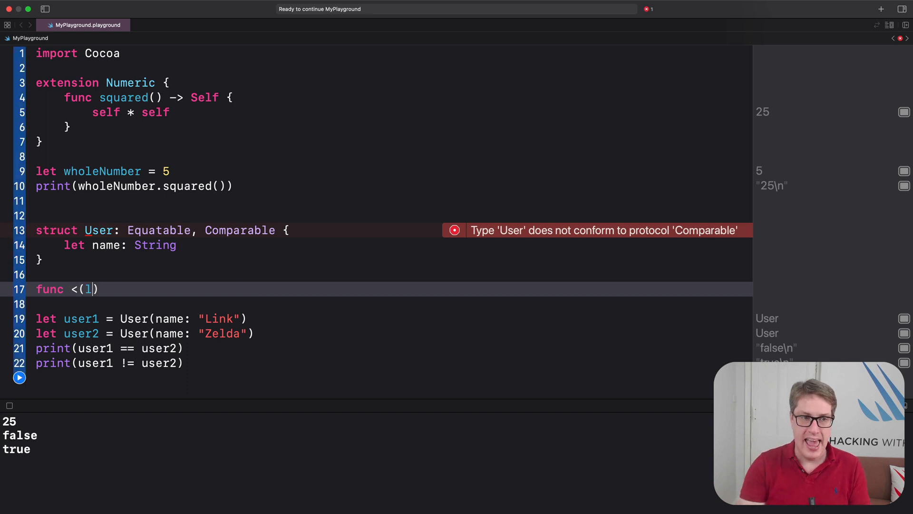
type("hs: User,")
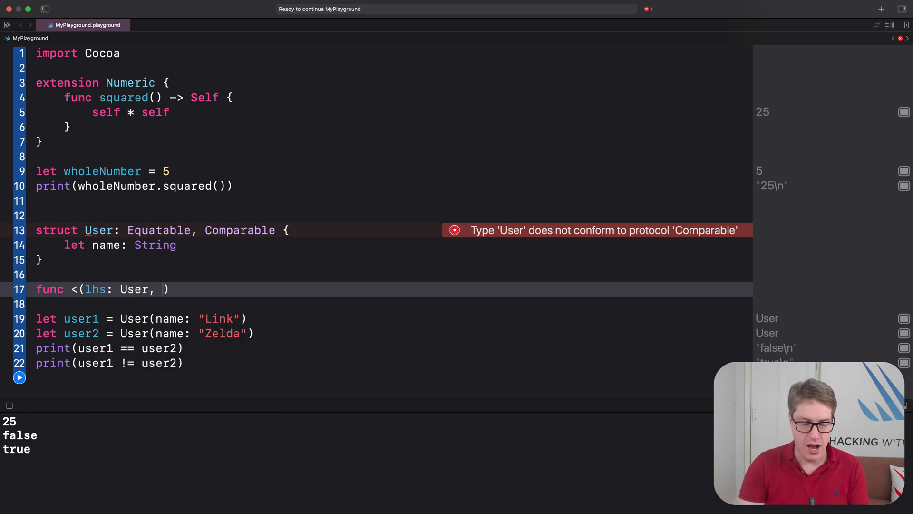
type("rhs: User")
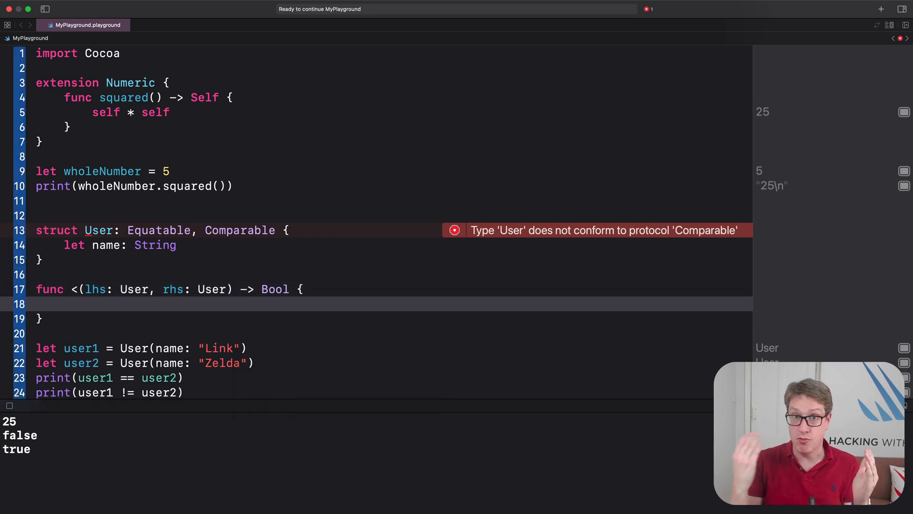
type("lhs")
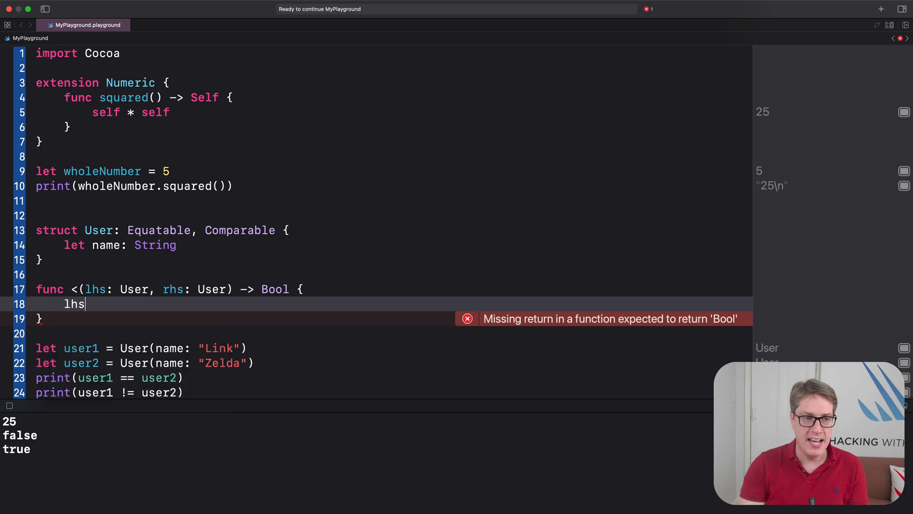
type(".name < rhs.name")
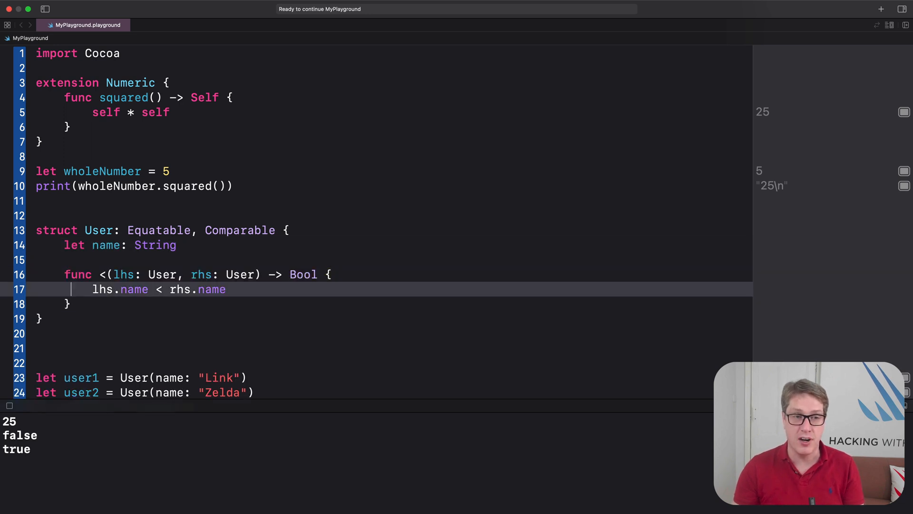
Mark the < function as static.
type("static")
type("print(user1 ")
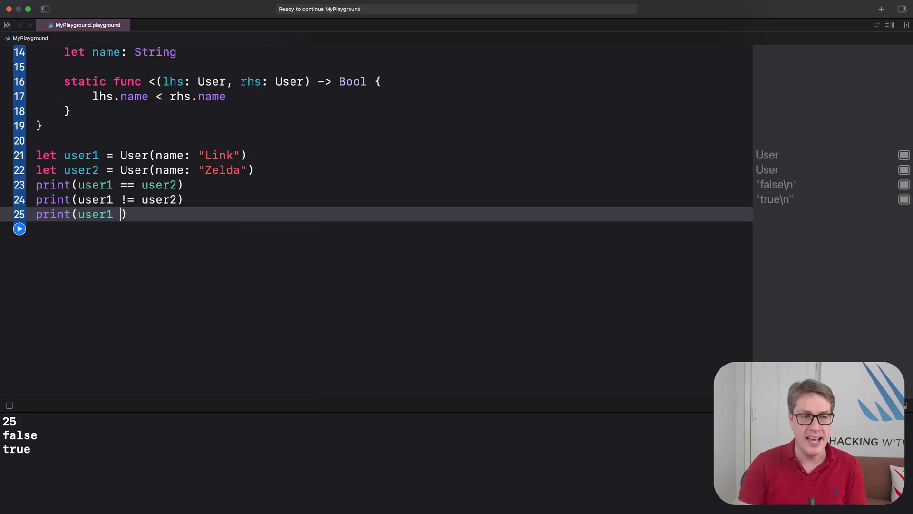
Print user1 < user2, run to get true, and highlight the < operator and lhs/rhs parameters.
type("< user2)")
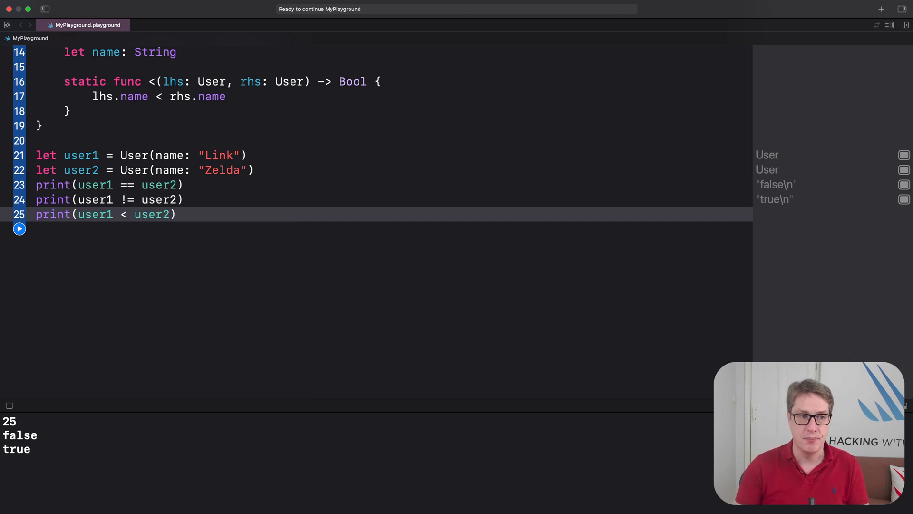
left_click(19, 228)
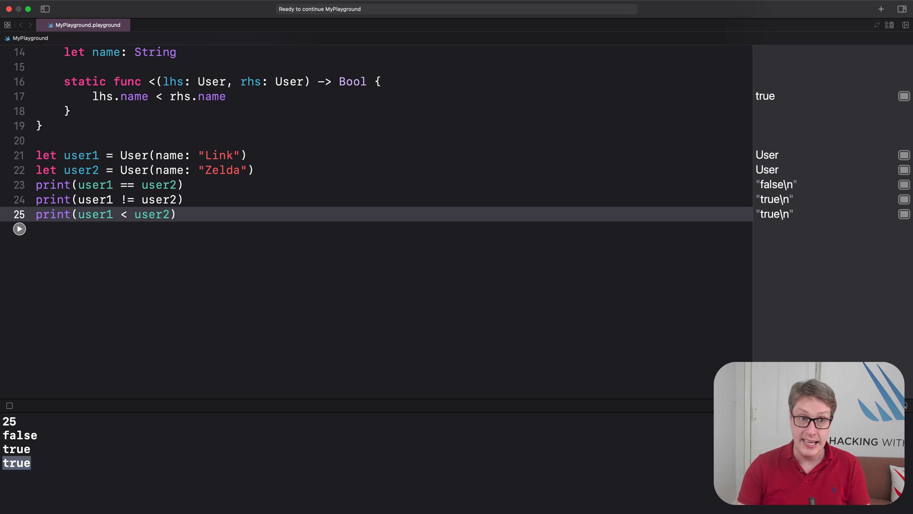
double_click(221, 170)
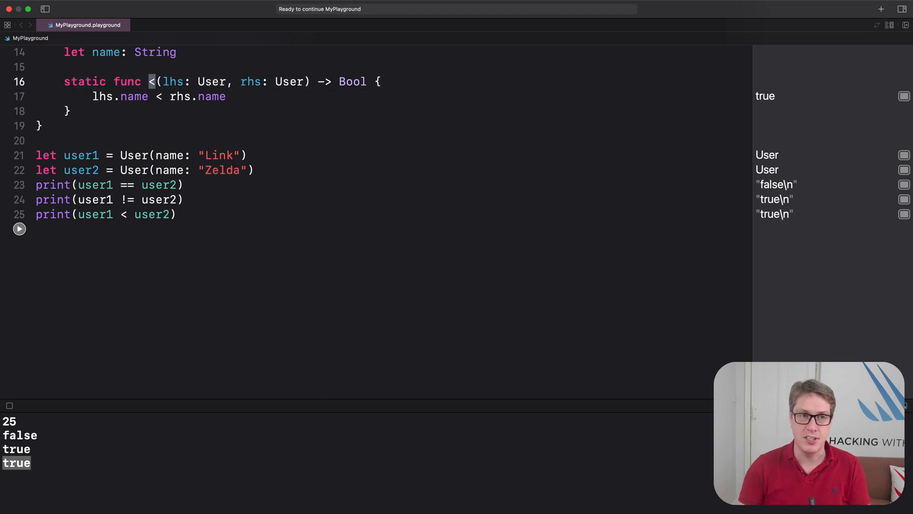
double_click(172, 81)
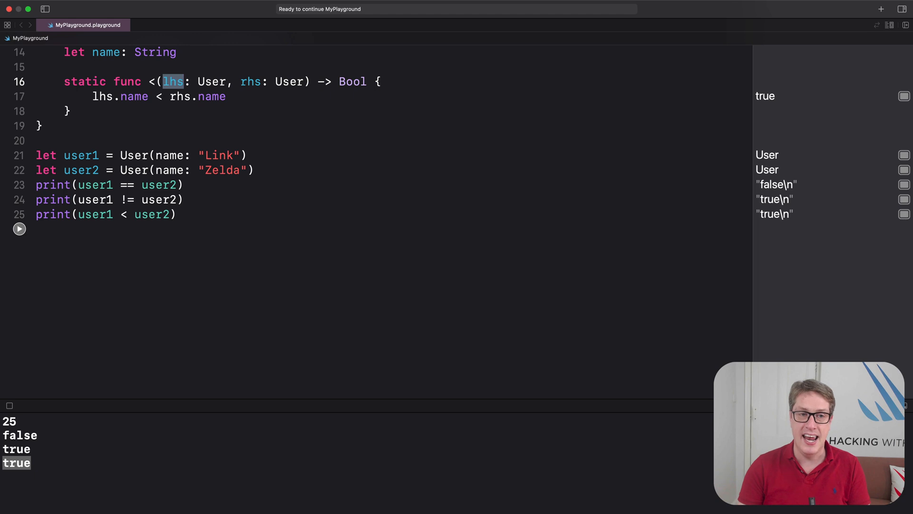
double_click(94, 214)
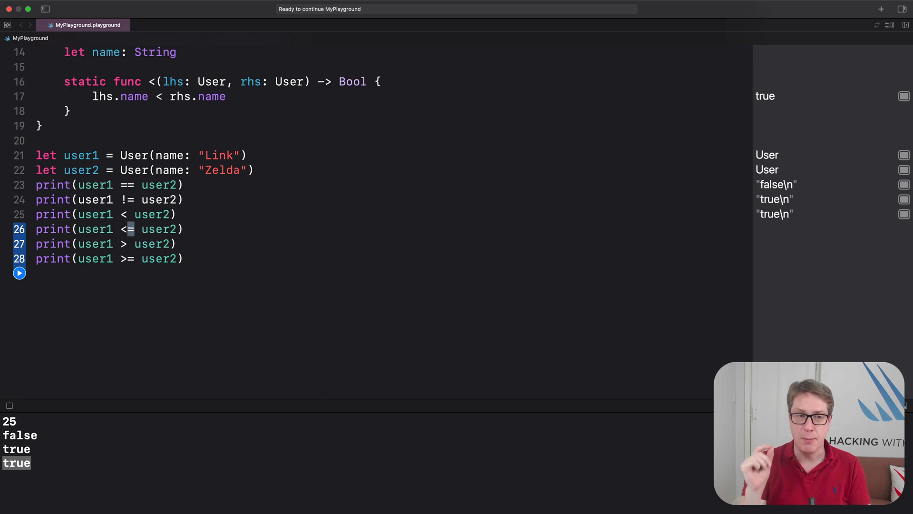
left_click(126, 214)
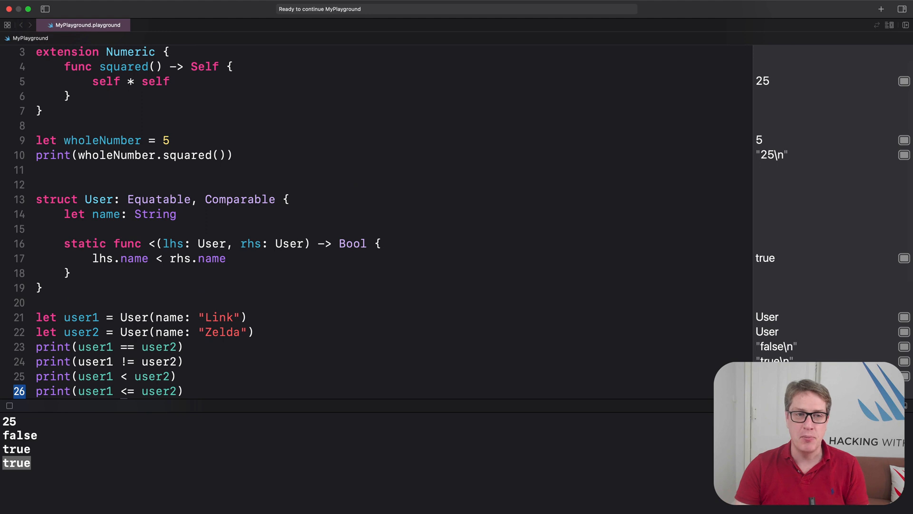
Remove Equatable so User conforms only to Comparable, then run the six comparisons.
double_click(157, 199)
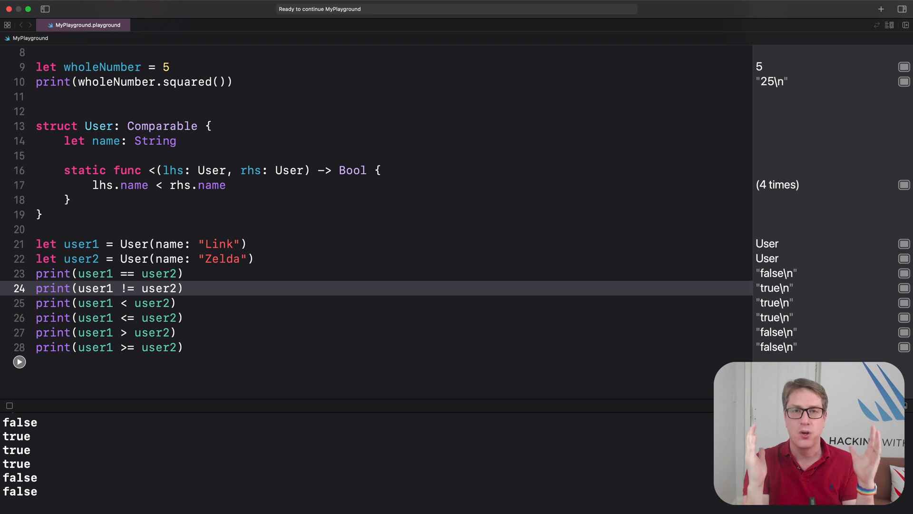
left_click(120, 288)
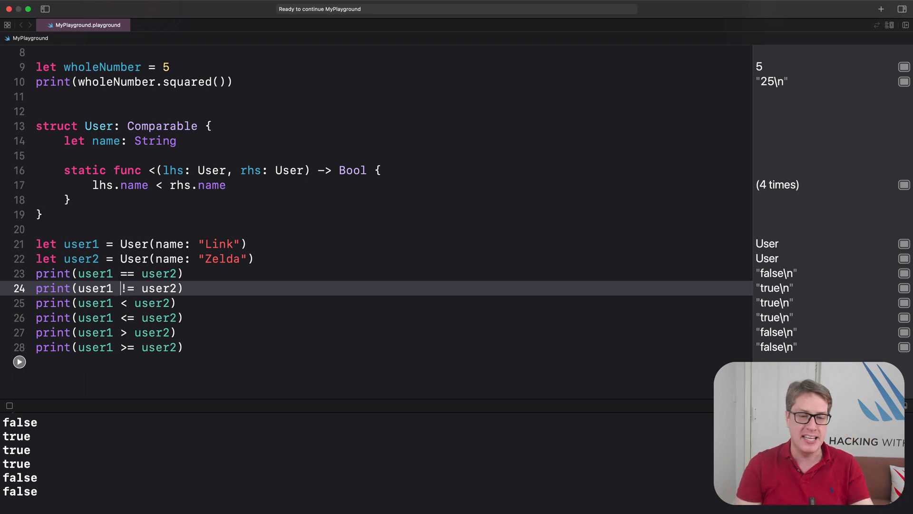